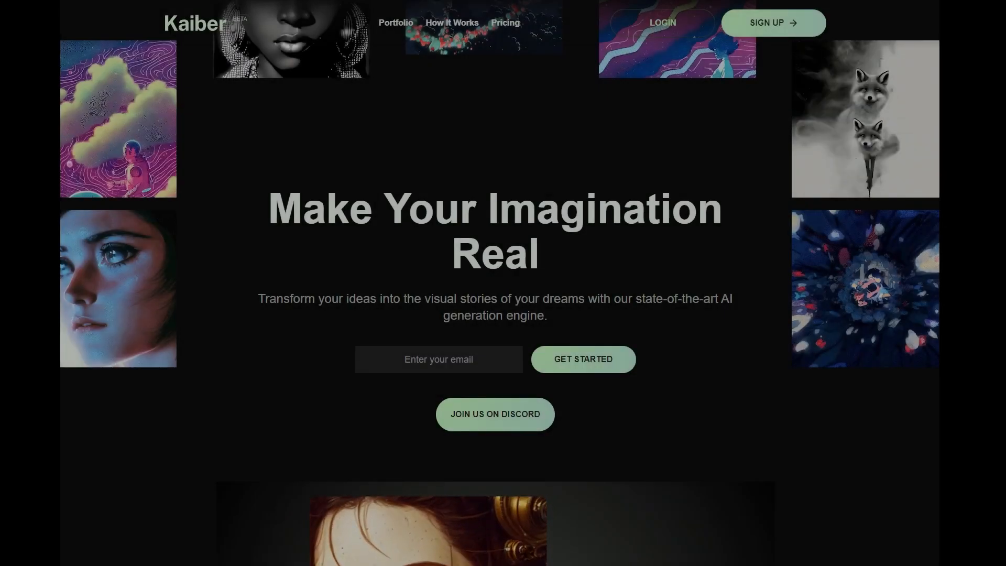
# Scroll down the Kaiber homepage to reach video creation
pyautogui.scroll(-3)
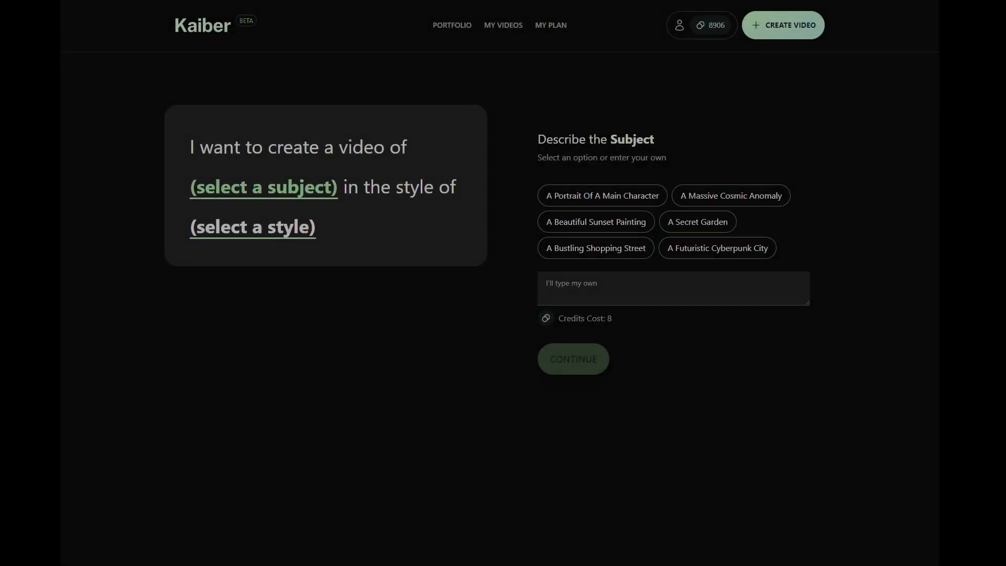
# Type an ultra-detailed astronaut in a space suit, sharp focus prompt
pyautogui.write('ultra detailed portrait of a')
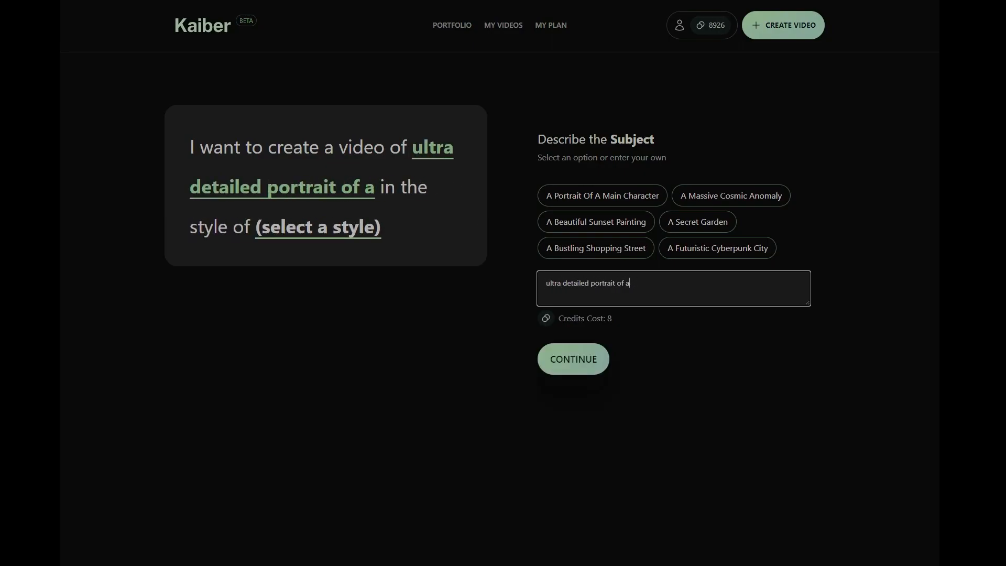
pyautogui.write('n astronaut, in a space suit, floating through a colorful space nebula, highly detailed, shar')
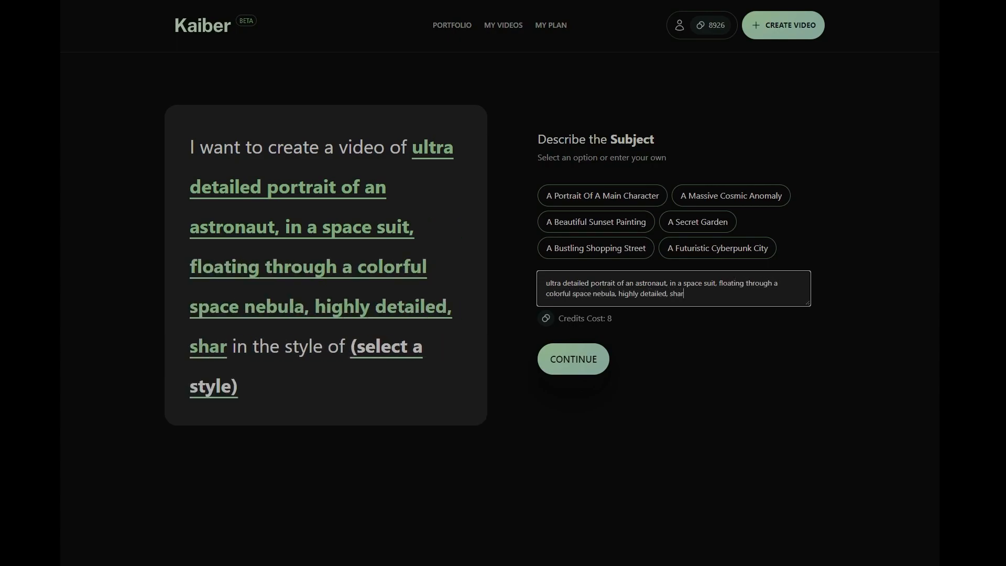
pyautogui.write('p focus')
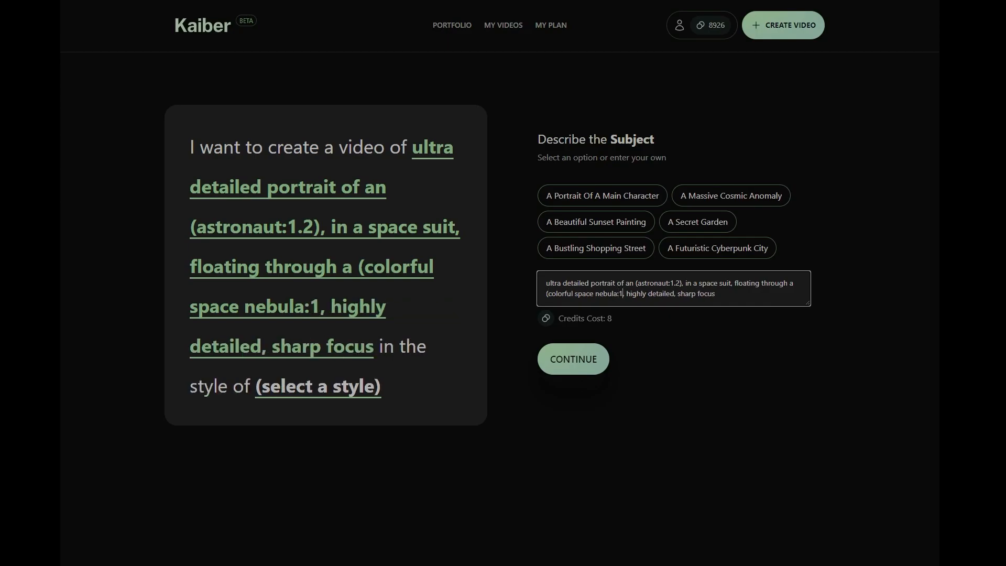
pyautogui.write('ultra-detailed portrait of a wise, red haired, beautiful female warrior paladin,')
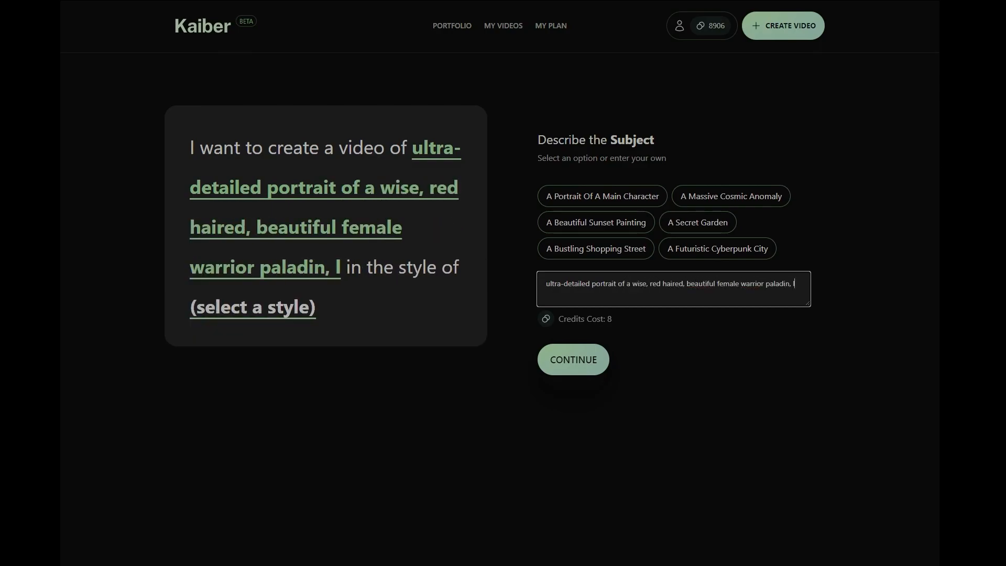
# Add light piercing blue eyes, sci-fi clothing, photorealistic, cyberpunk-inspired, highly detailed, smooth, sharp focus
pyautogui.write('light piercing blue eyes, gentle expression')
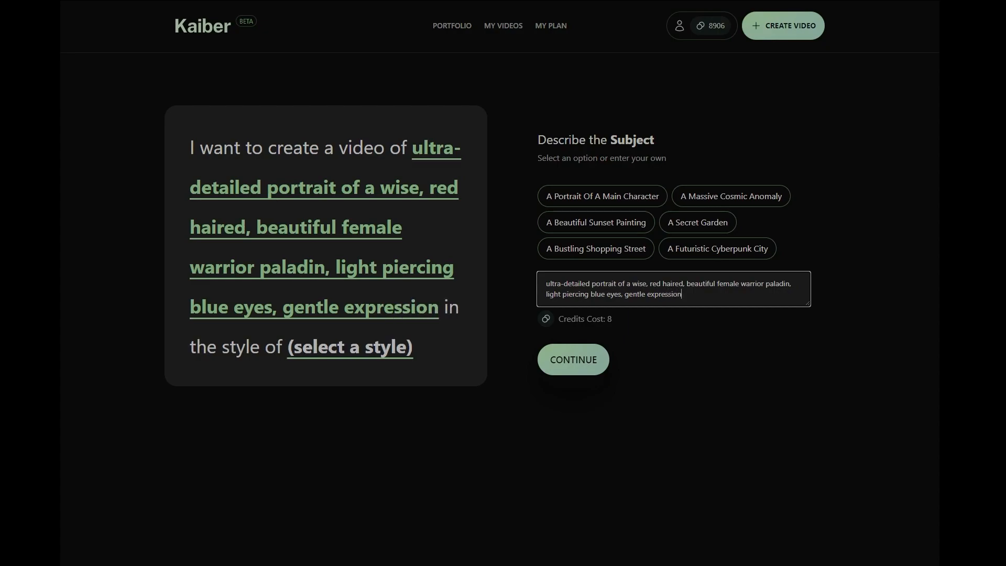
pyautogui.write(', sci-fi clothing, photorealistic')
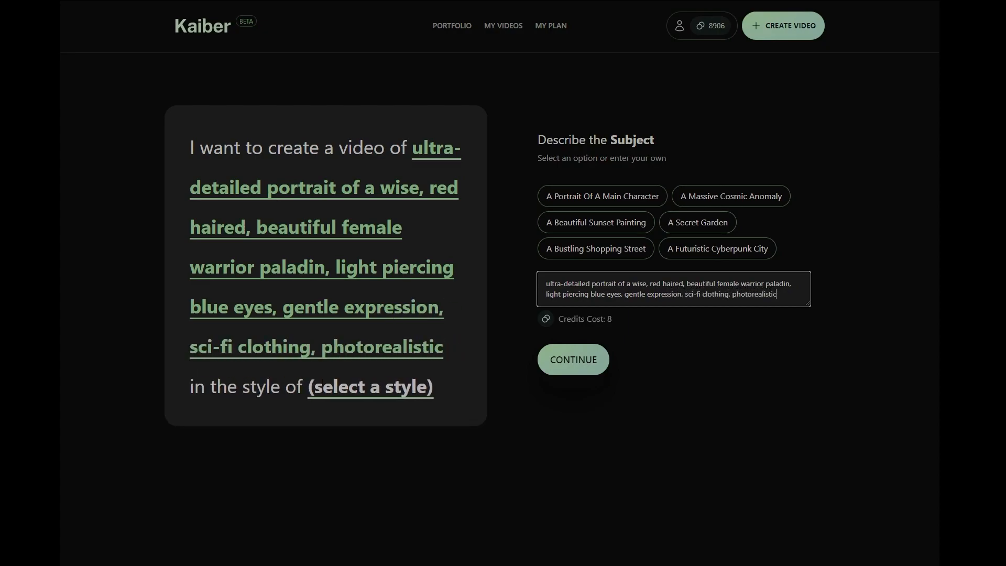
pyautogui.write(', cyberpunk-inspired, highly det')
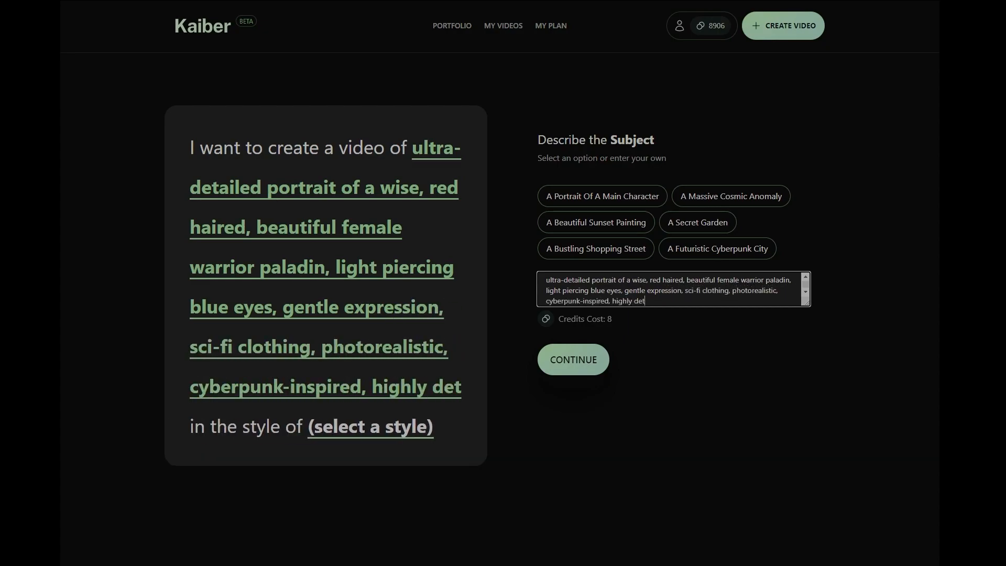
pyautogui.write('ailed, smooth, sharp focu')
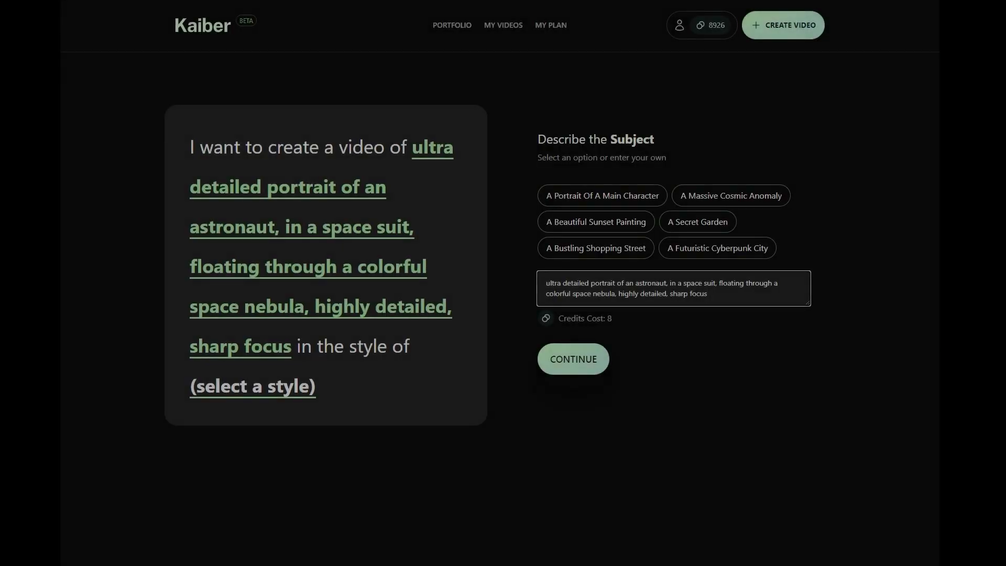
# Weight the subject as (astronaut:1.2), submit it, and proceed to video settings
pyautogui.write('(astronaut:1.2)')
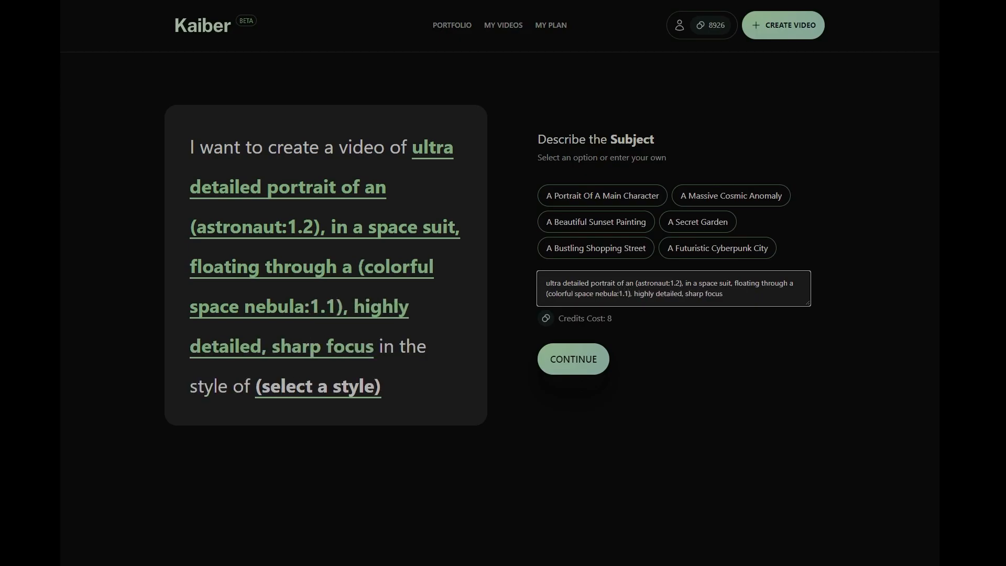
pyautogui.click(571, 358)
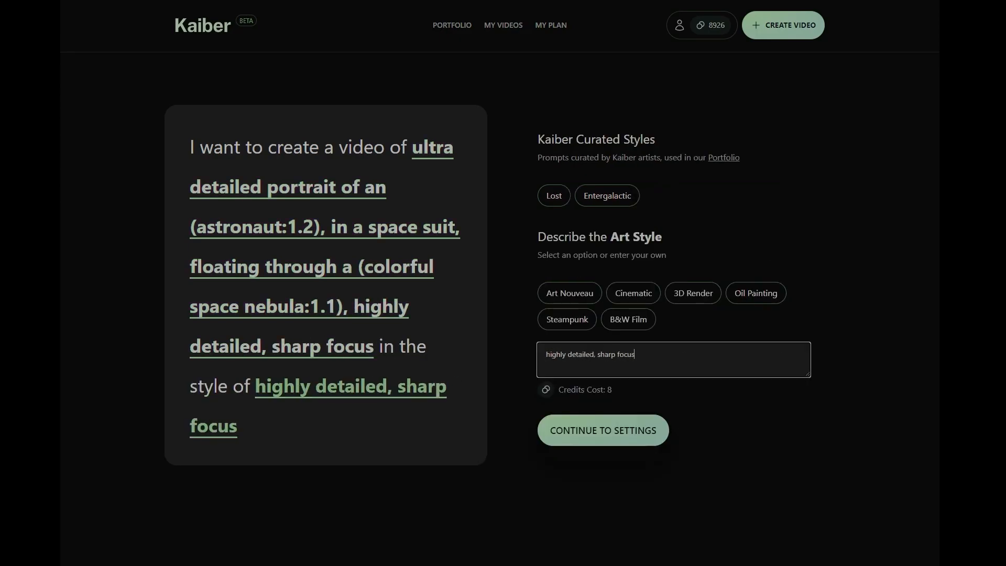
pyautogui.click(601, 430)
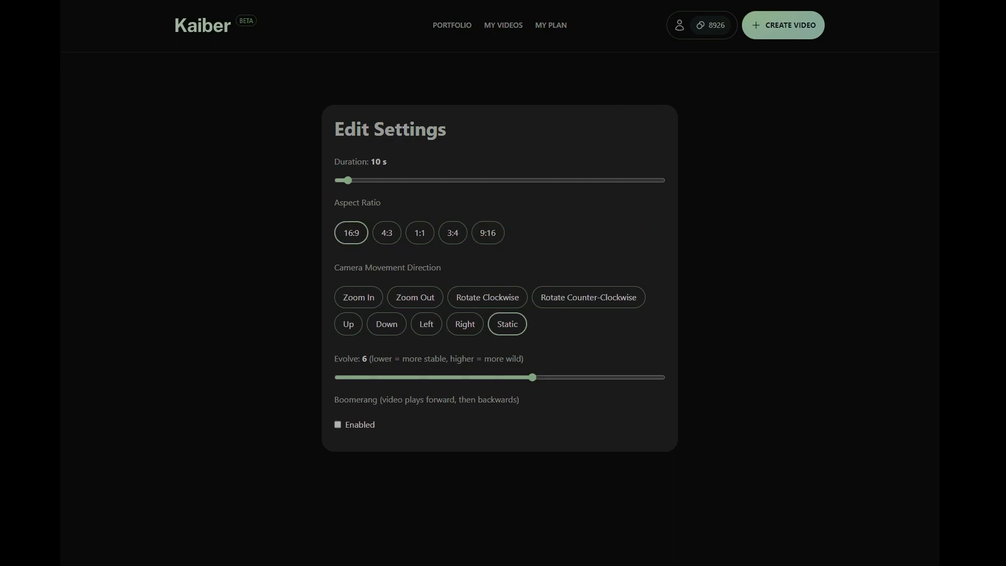
pyautogui.click(782, 26)
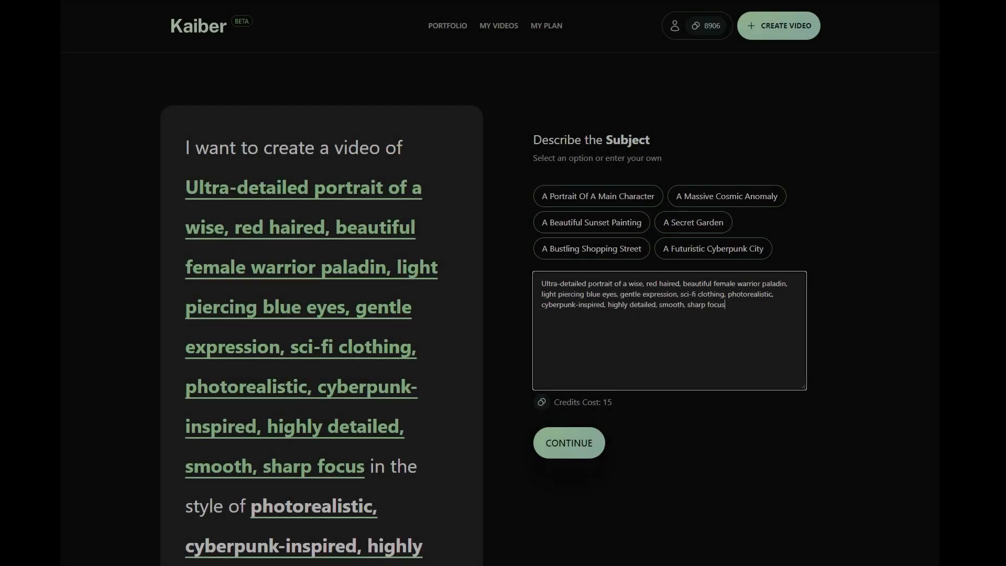
pyautogui.write('(')
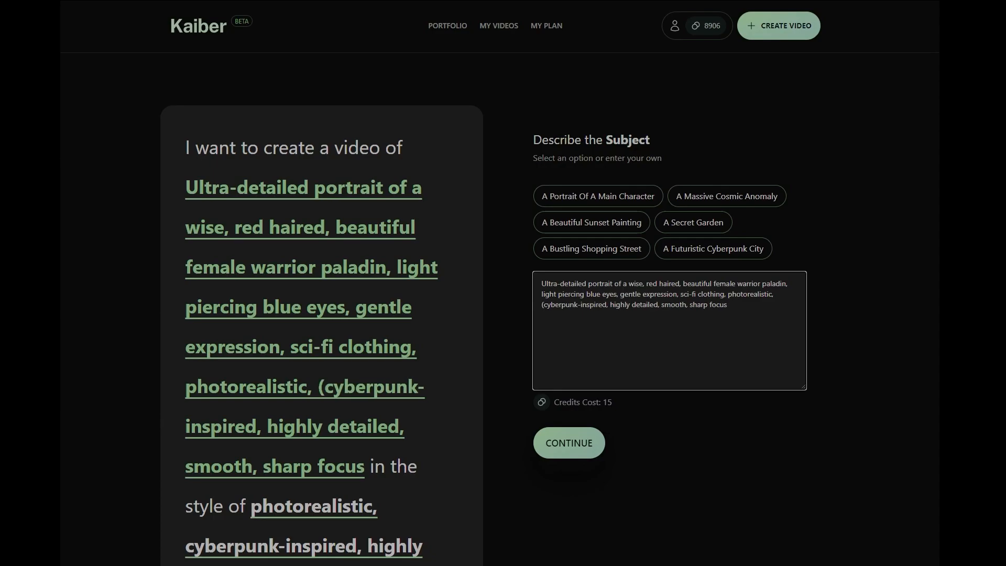
pyautogui.write(':1.5)')
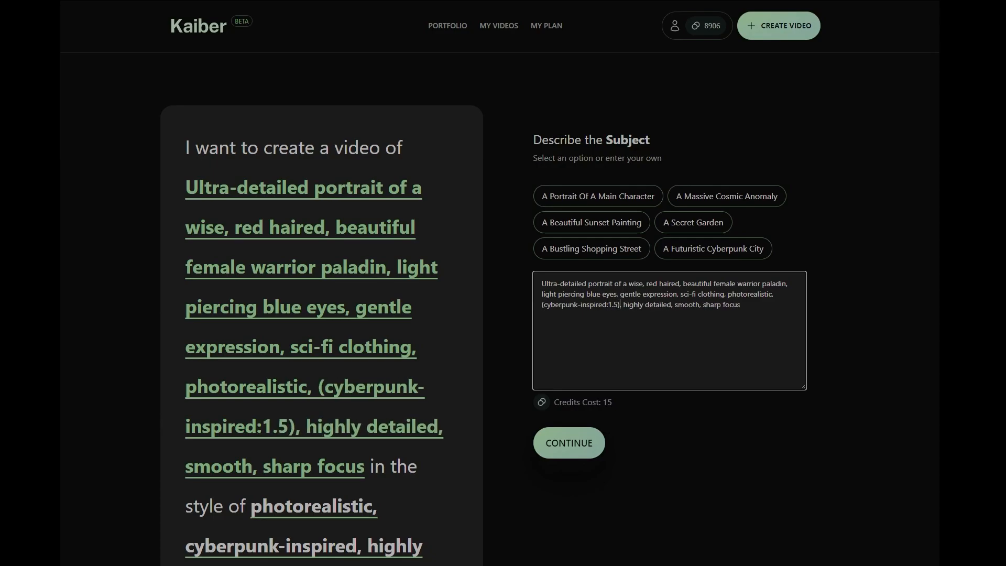
pyautogui.click(567, 442)
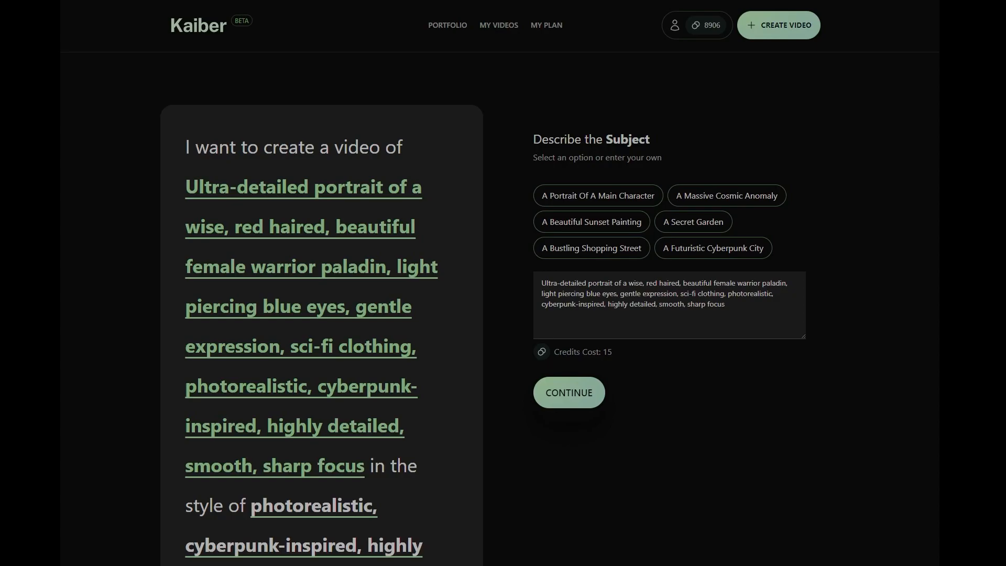
# Append (freckles:0.25), add the grouping parenthesis, and continue to Art Style
pyautogui.write(',')
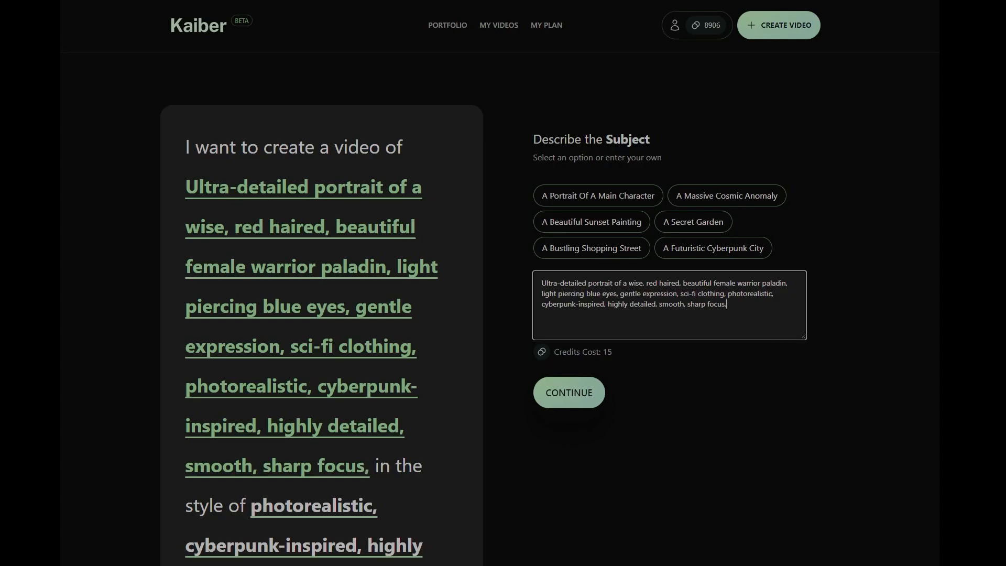
pyautogui.write('(freckl')
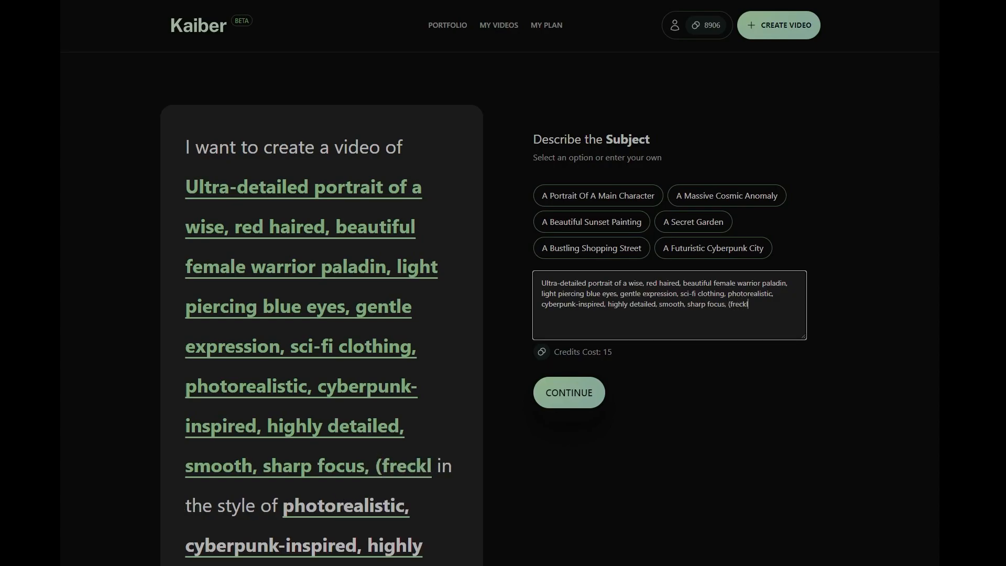
pyautogui.write('es:0.')
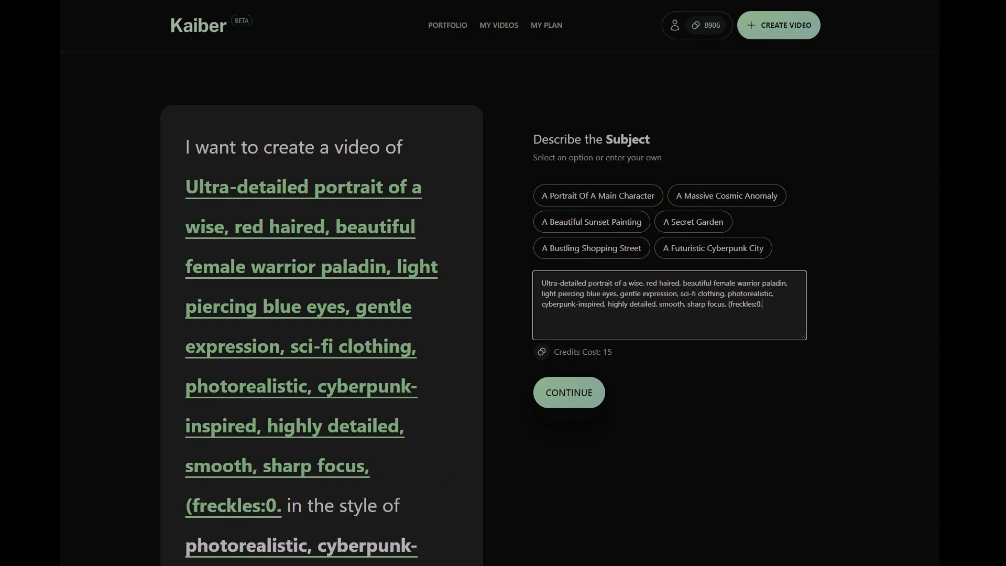
pyautogui.write('25)')
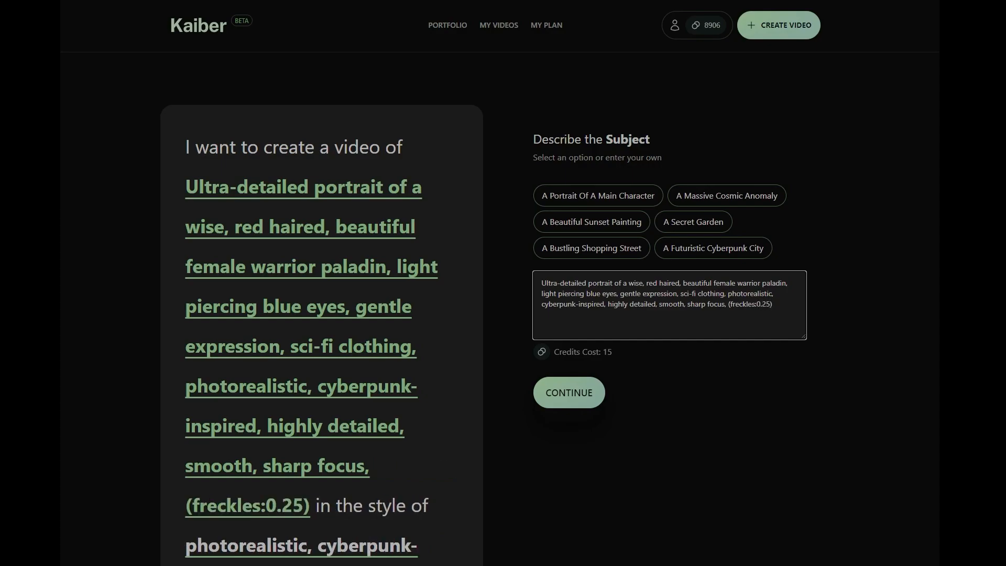
pyautogui.write('(')
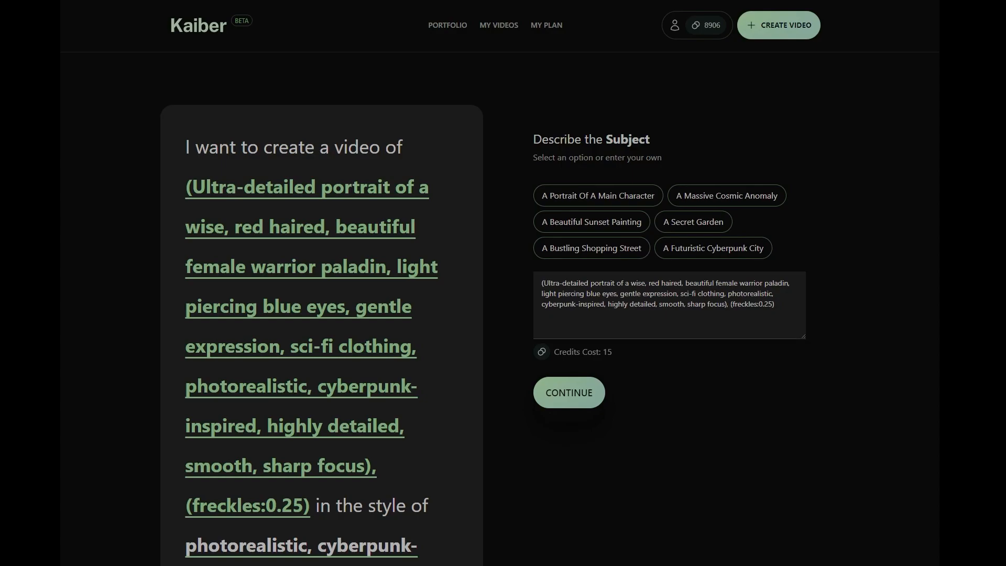
pyautogui.click(567, 392)
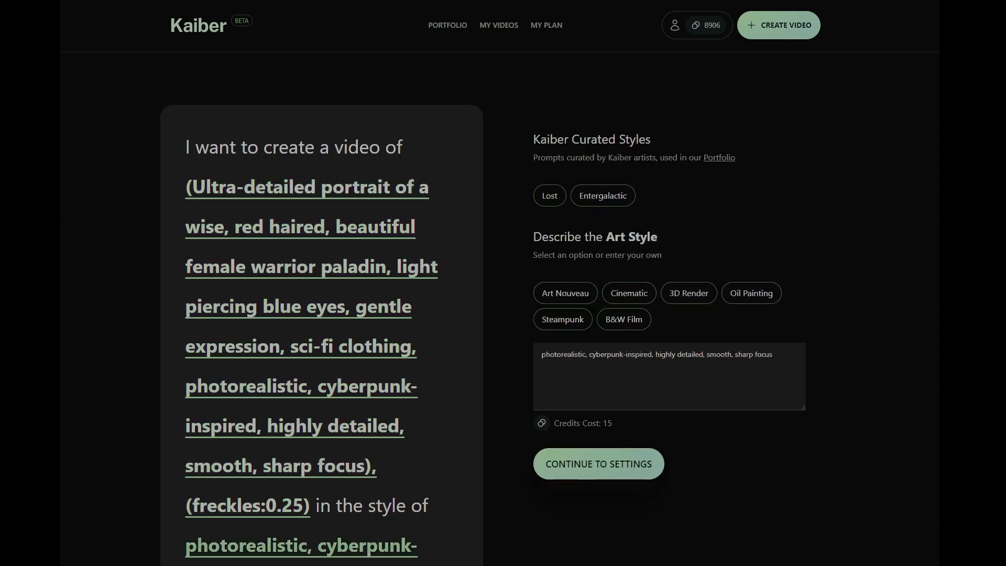